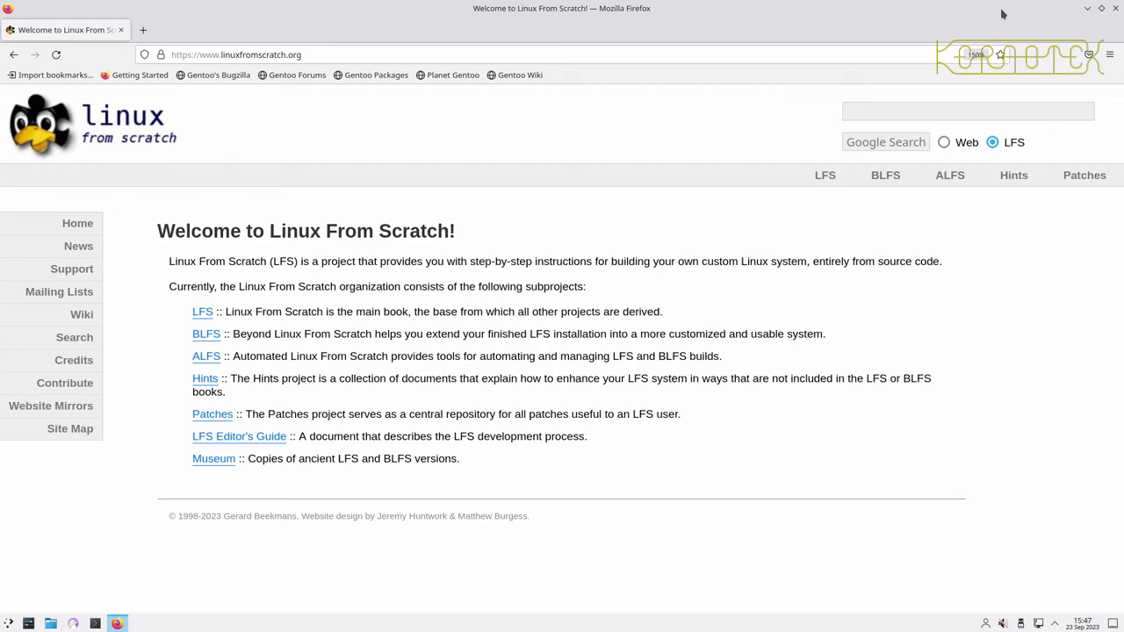
mouse_move(187, 461)
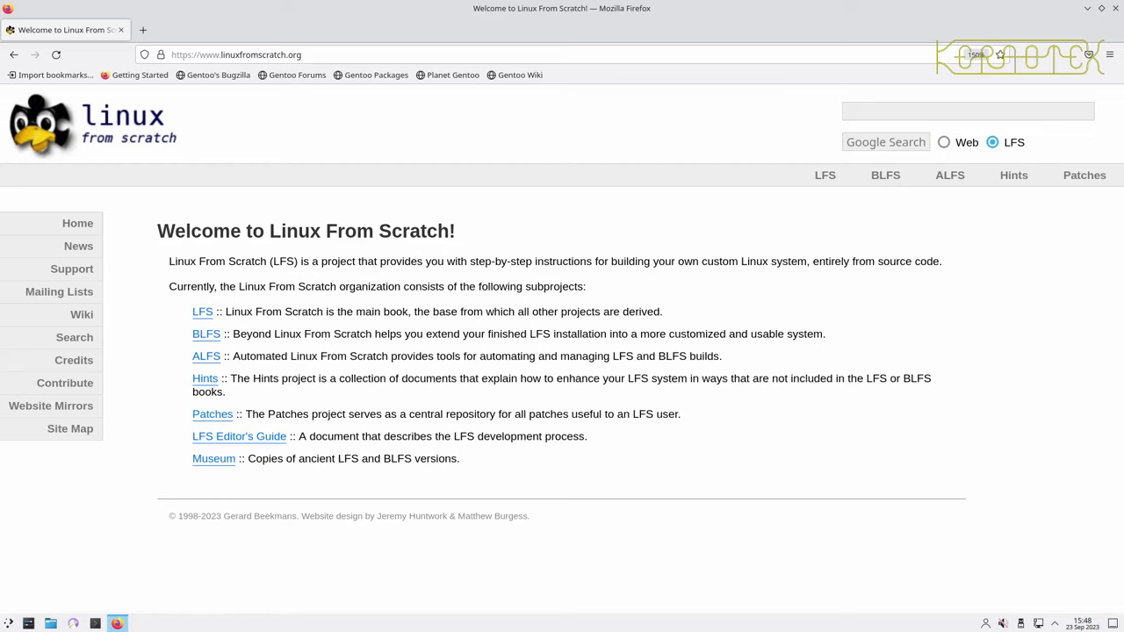
mouse_move(885, 175)
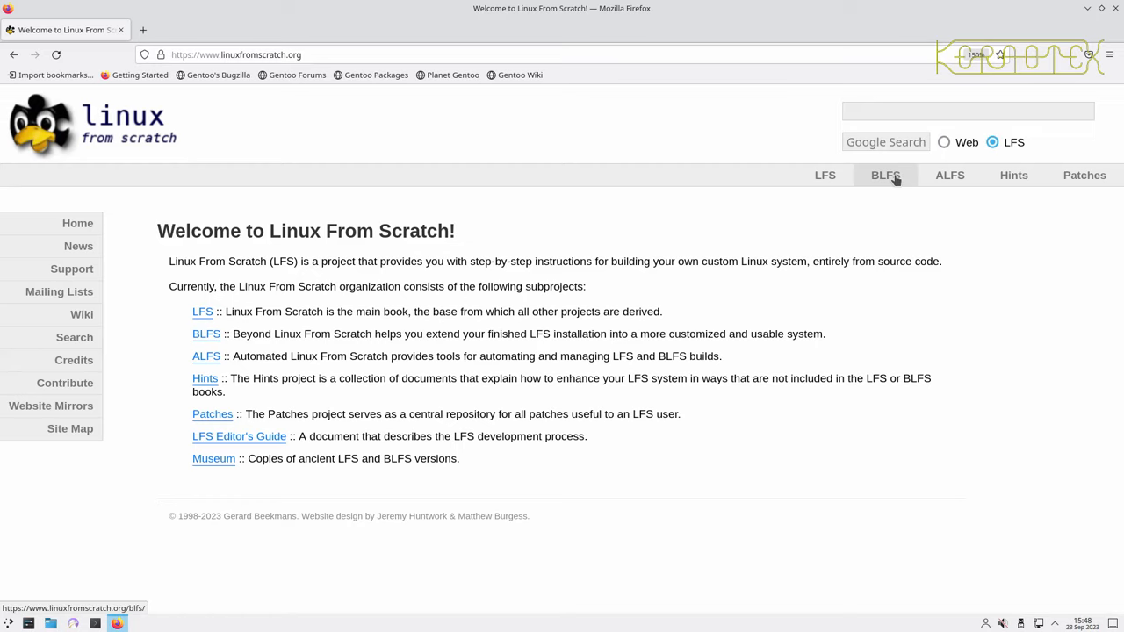
Step: Go to the Beyond Linux From Scratch project homepage from the top navigation
left_click(886, 175)
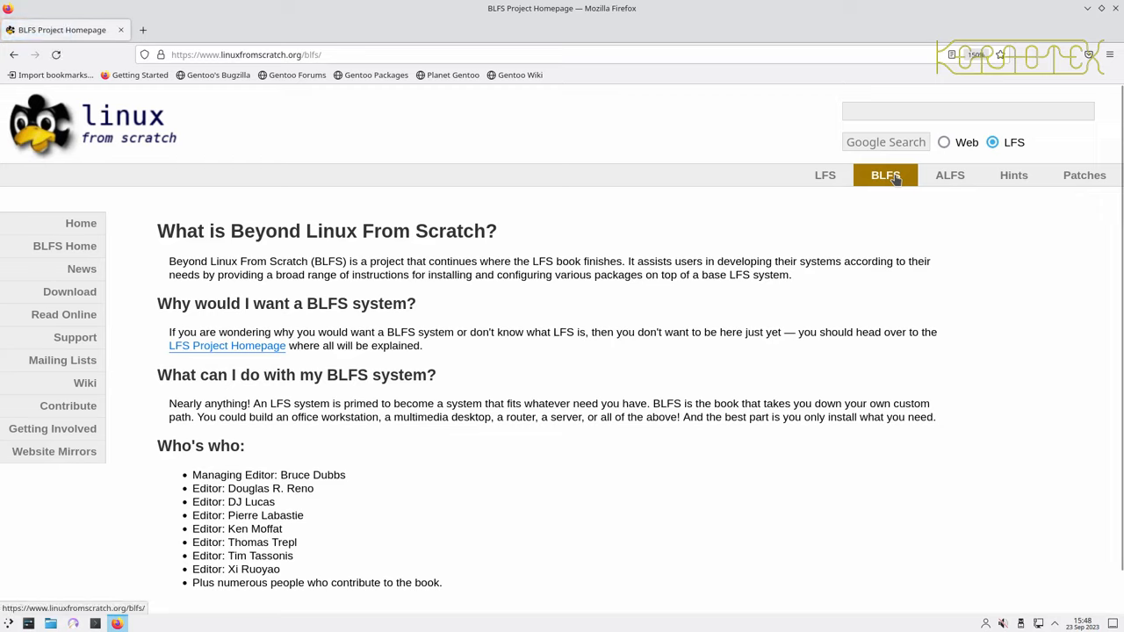
mouse_move(524, 400)
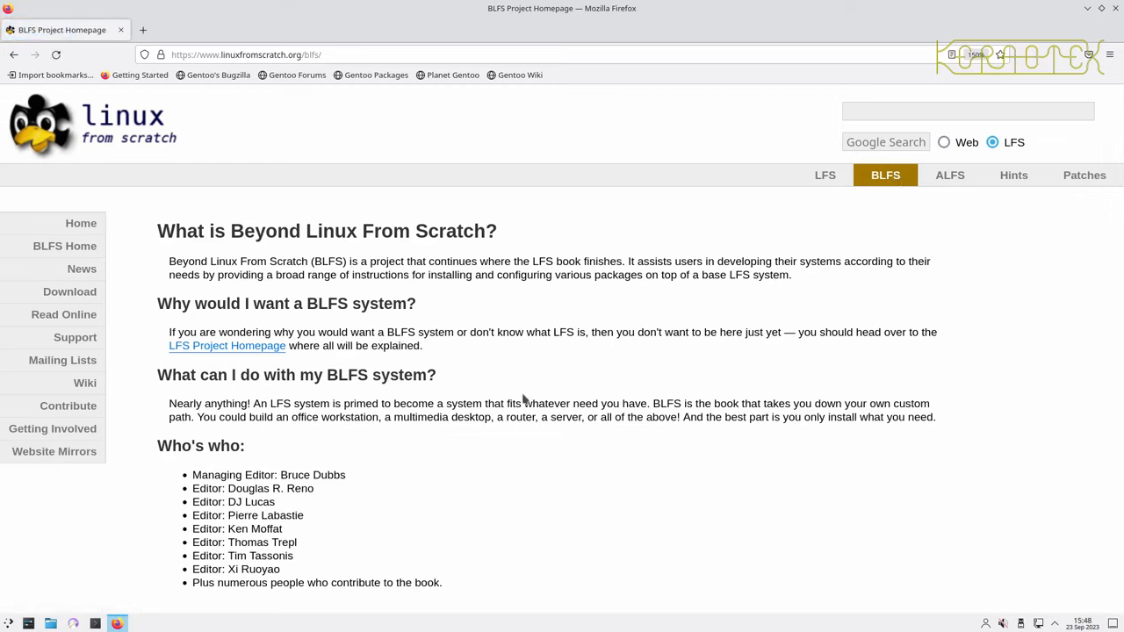
mouse_move(309, 467)
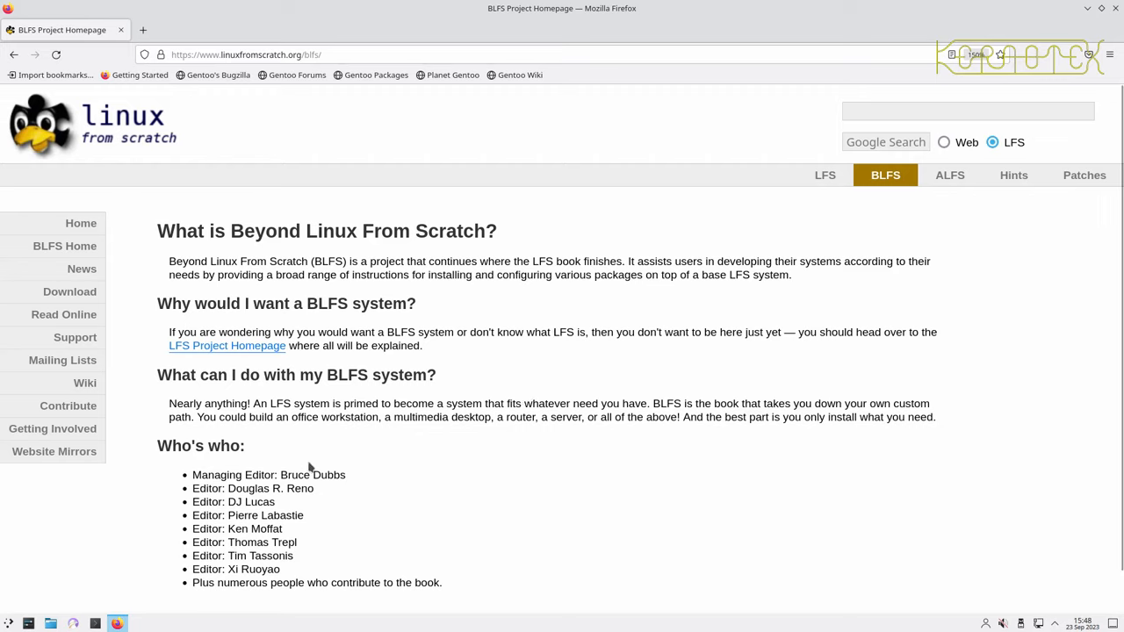
mouse_move(290, 292)
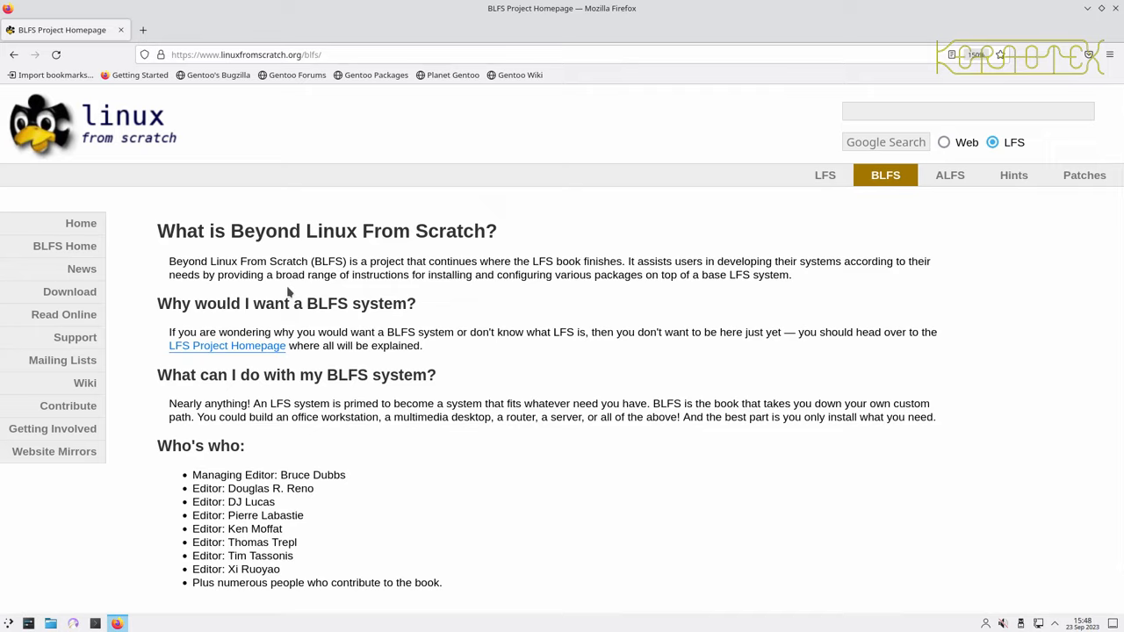
mouse_move(139, 304)
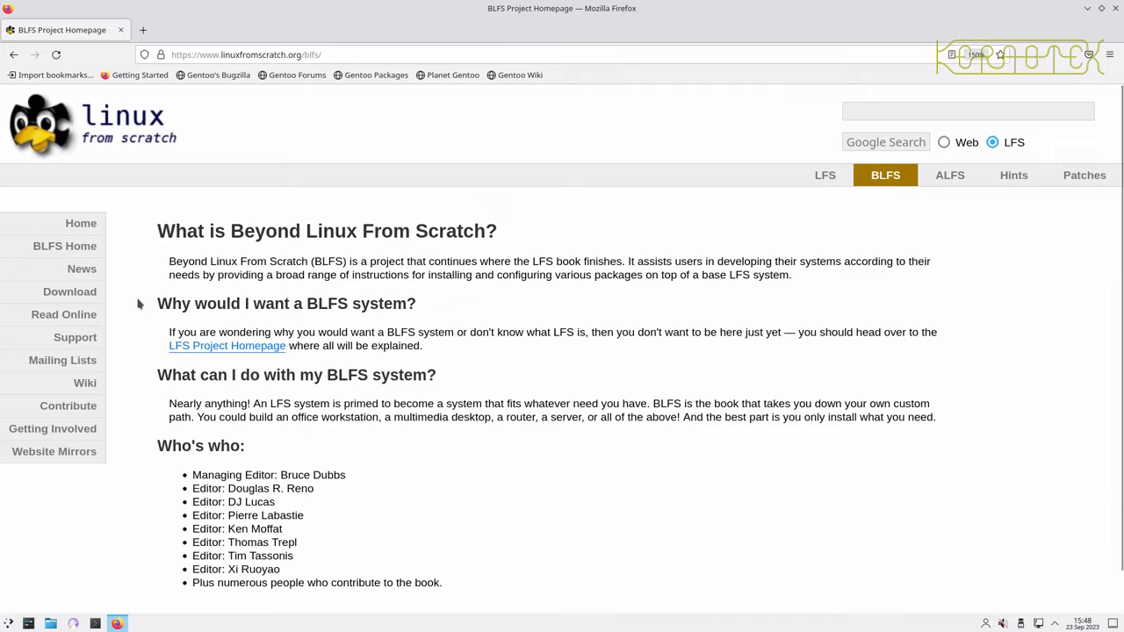
mouse_move(63, 314)
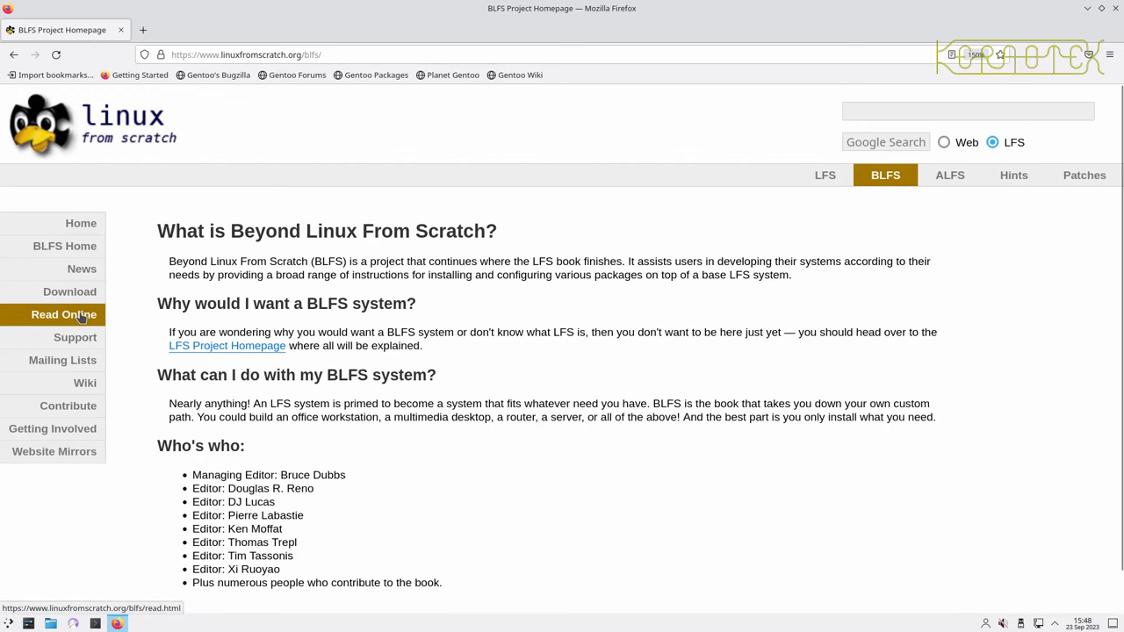
Step: Reach the Read BLFS Online page from the sidebar and choose the BLFS Version 12.0 book
left_click(63, 314)
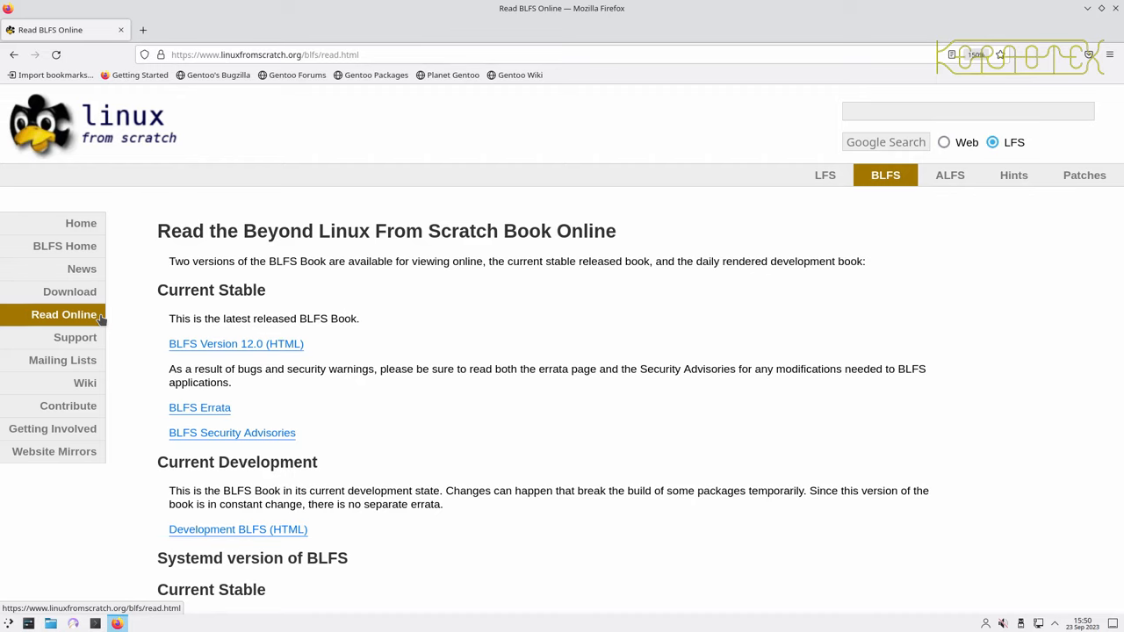
left_click(236, 343)
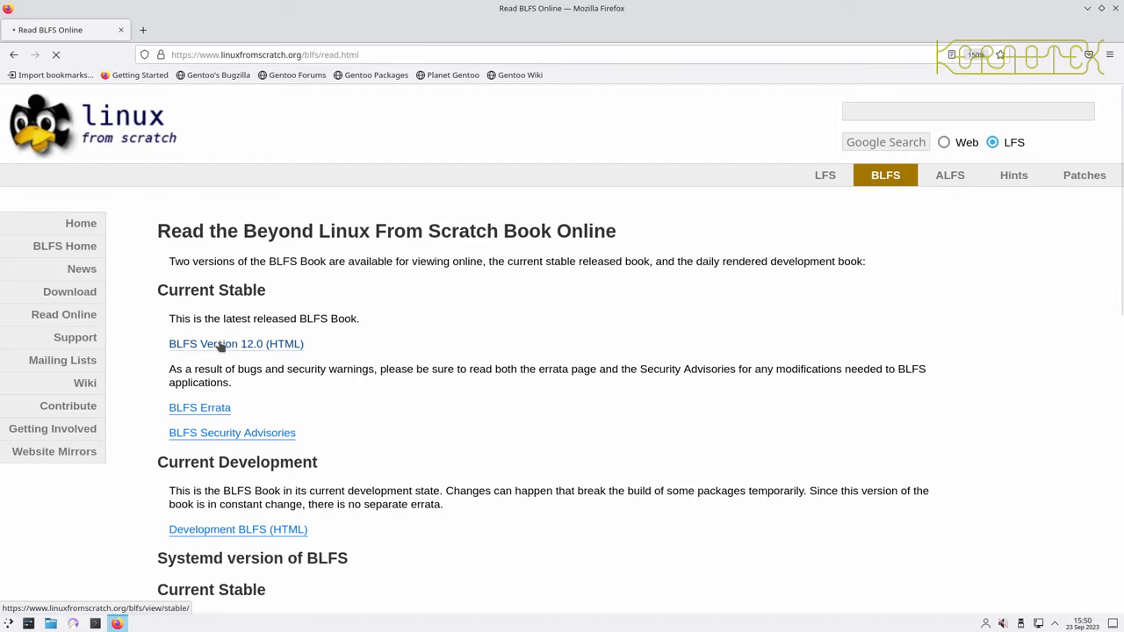
left_click(236, 342)
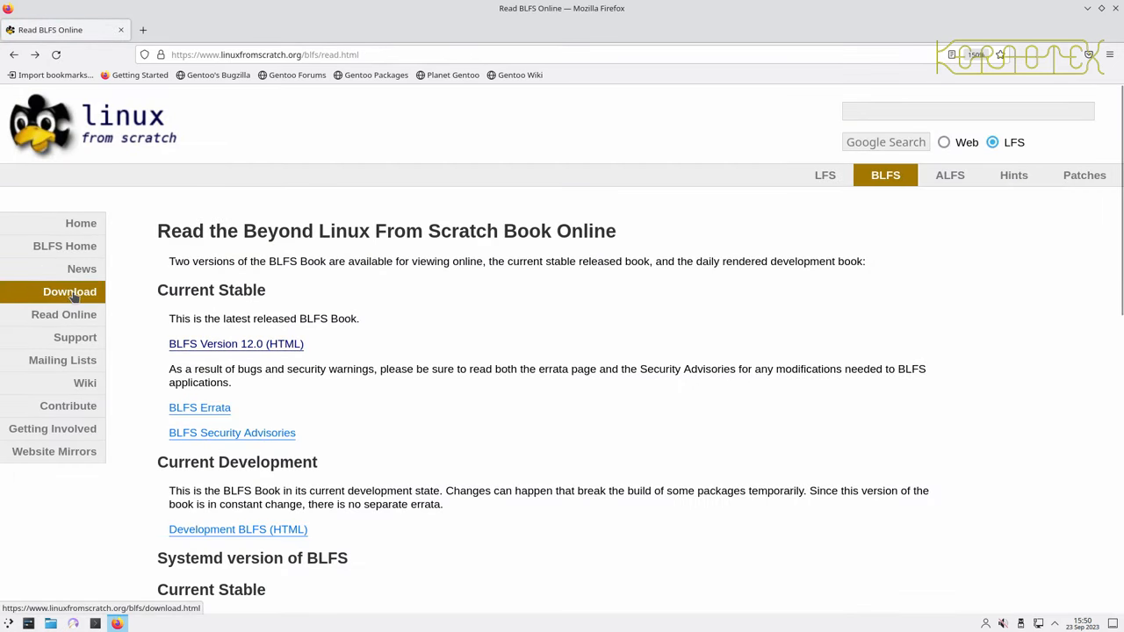
left_click(70, 292)
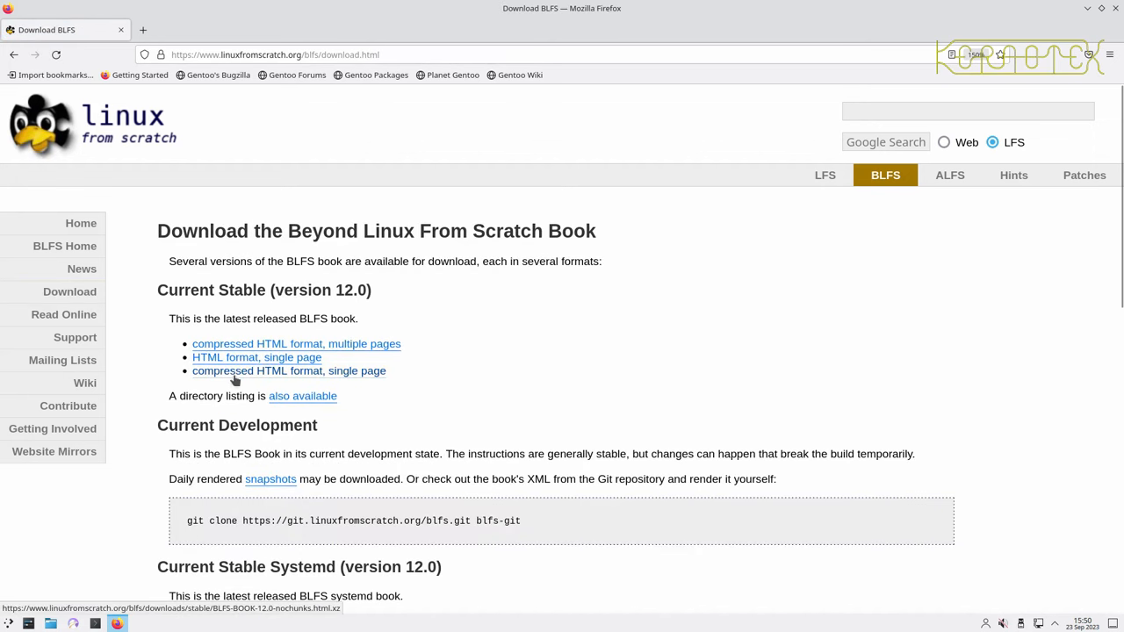
mouse_move(81, 268)
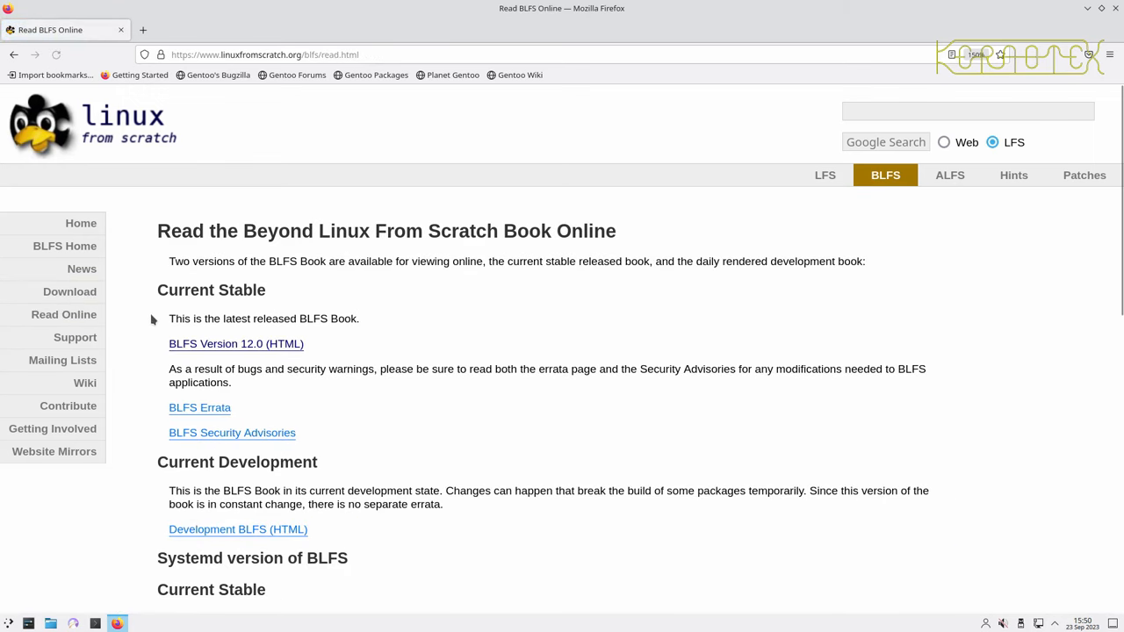
Step: Open the stable BLFS 12.0 (HTML) book and scroll through its revision history and contents
left_click(235, 342)
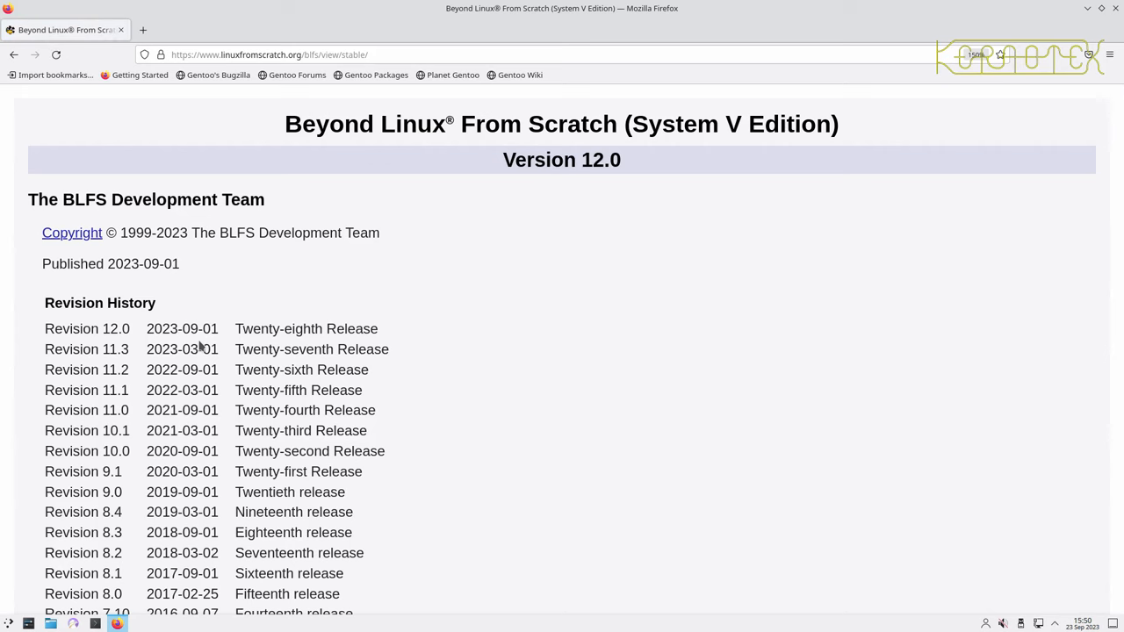
scroll("down", 3)
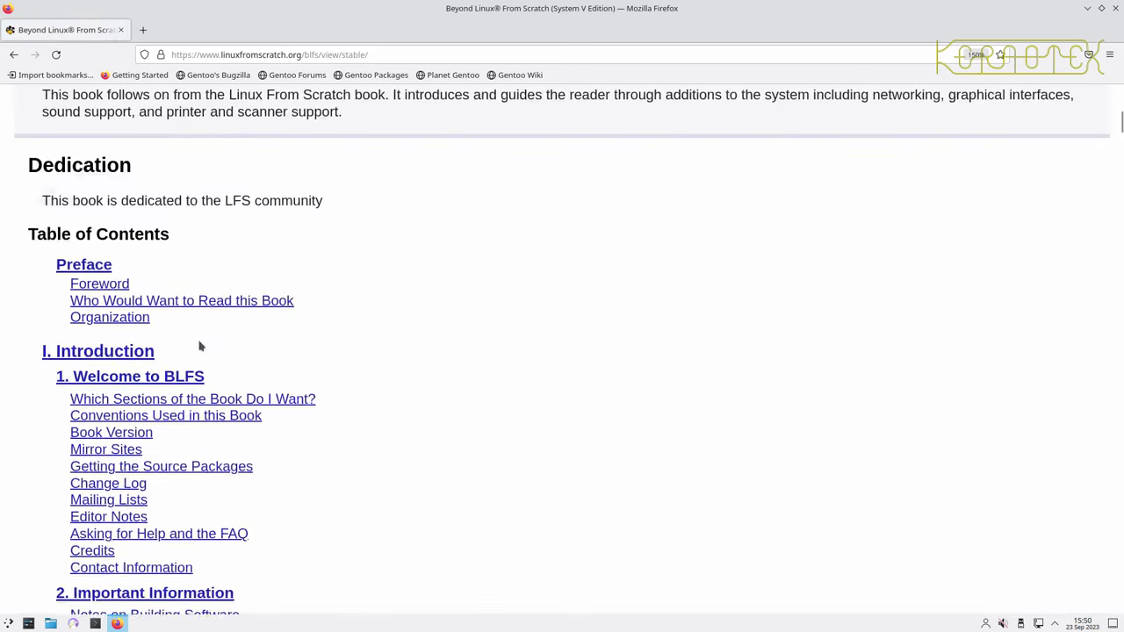
scroll("down", 3)
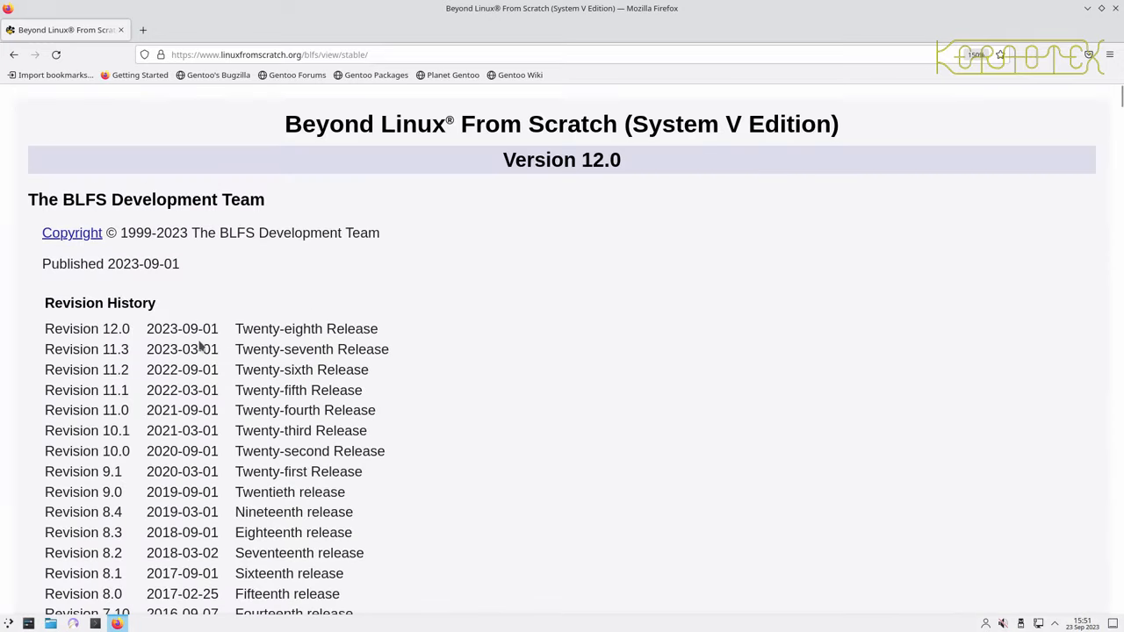
scroll("down", 3)
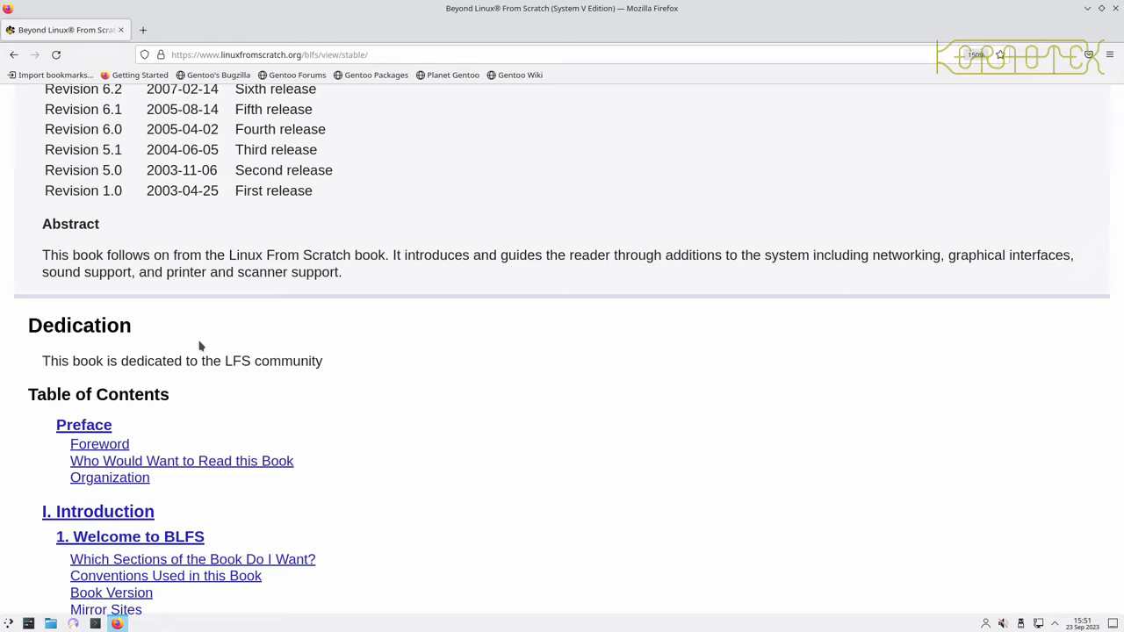
mouse_move(207, 310)
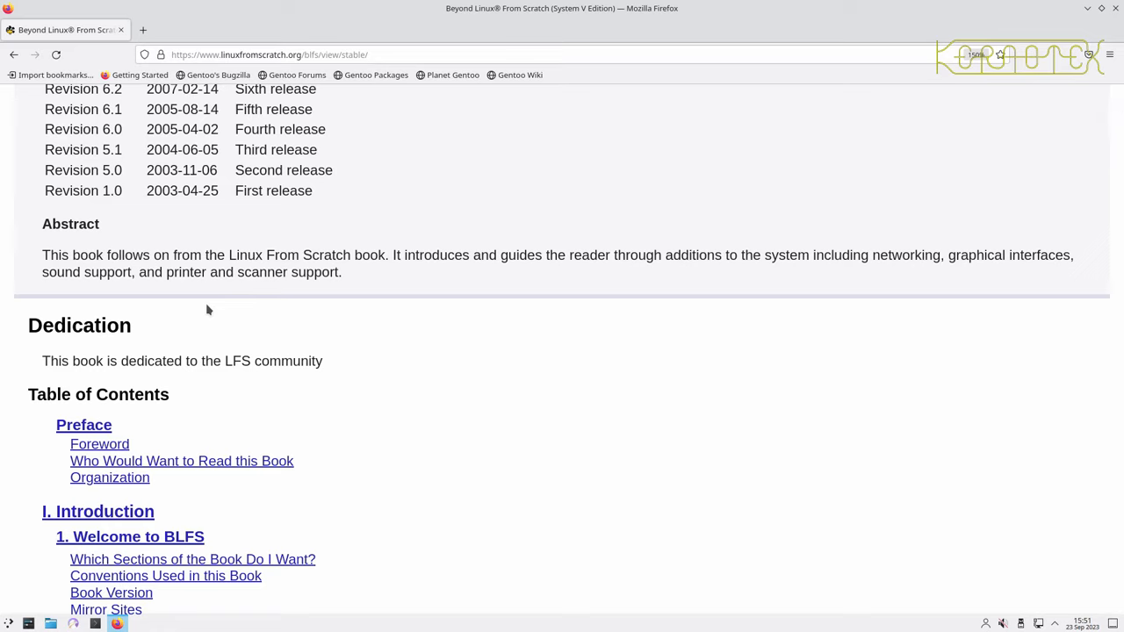
mouse_move(210, 323)
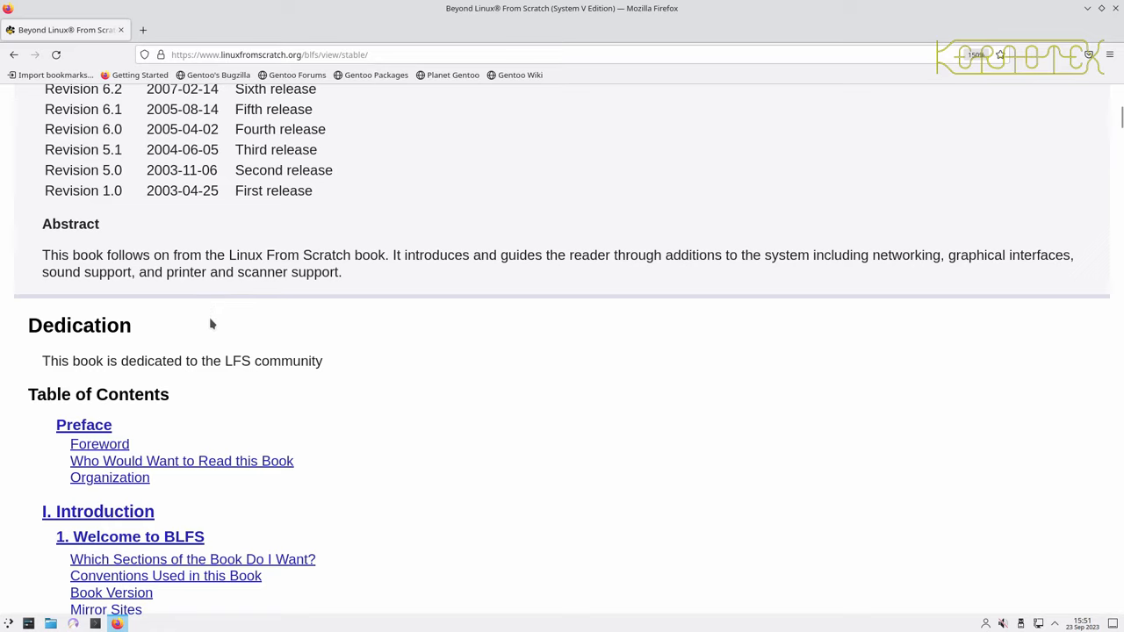
mouse_move(640, 158)
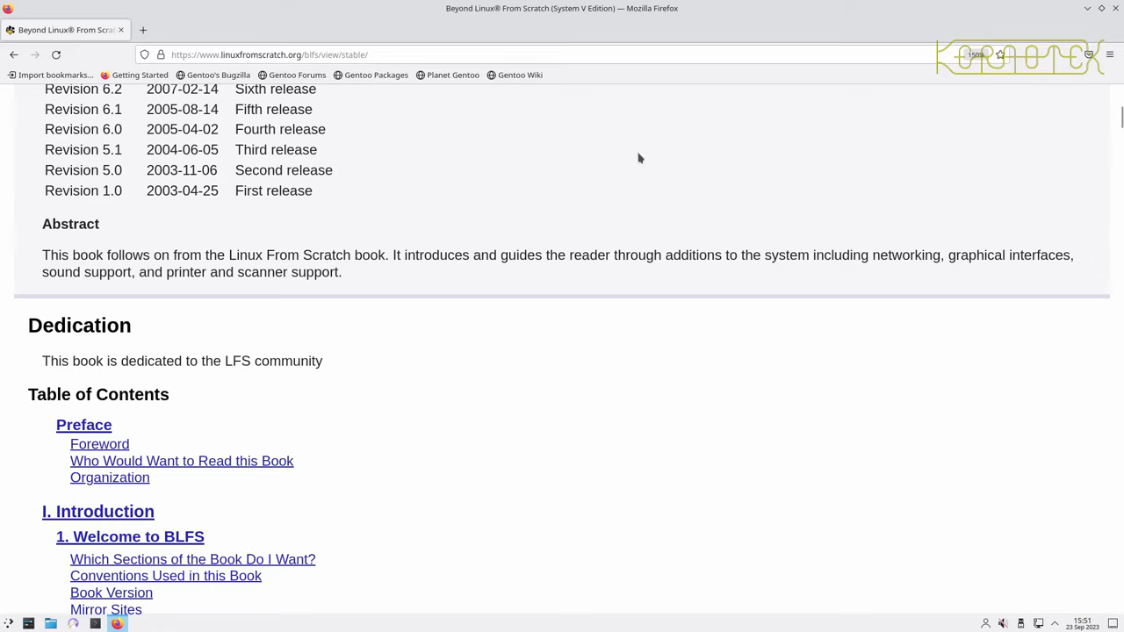
mouse_move(1015, 36)
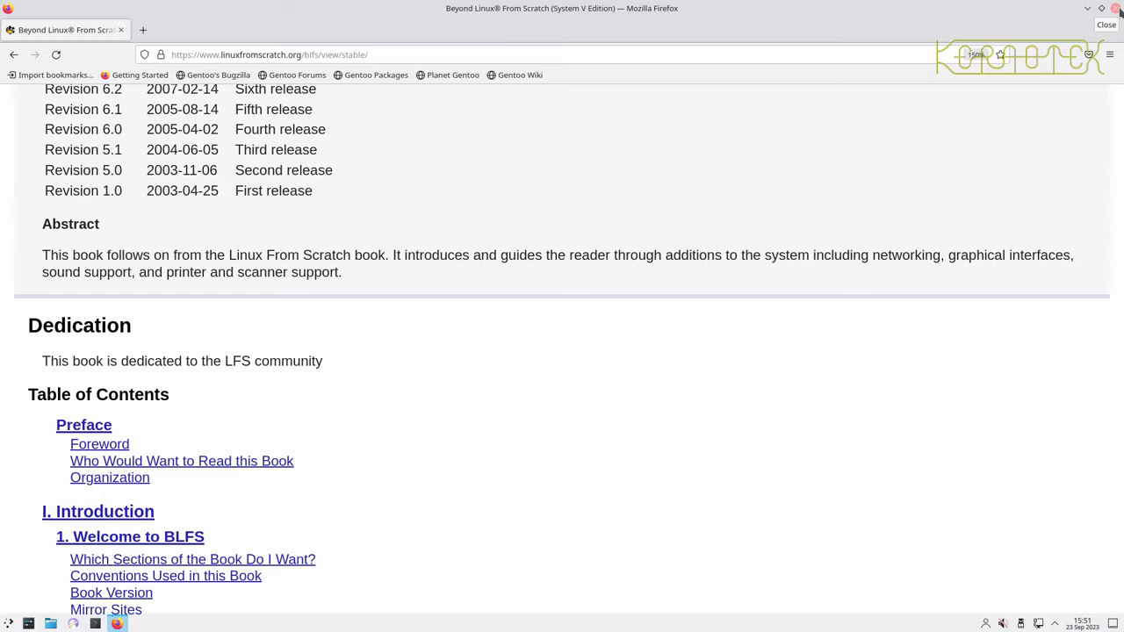
Step: Close Firefox and request a system restart from the KDE Application Launcher
left_click(1107, 8)
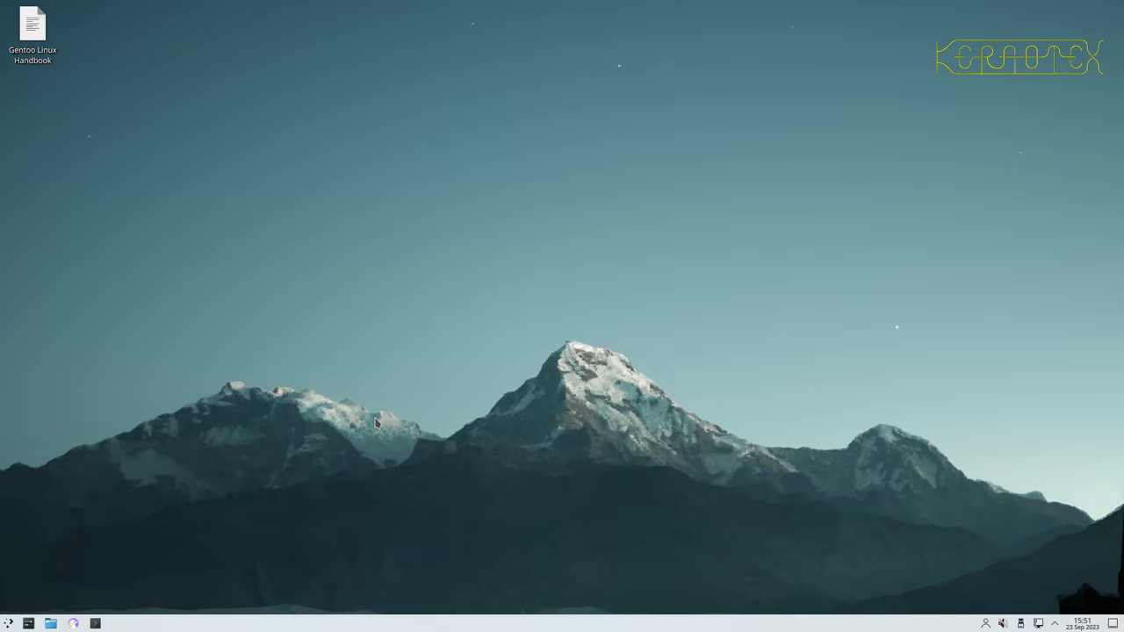
mouse_move(165, 566)
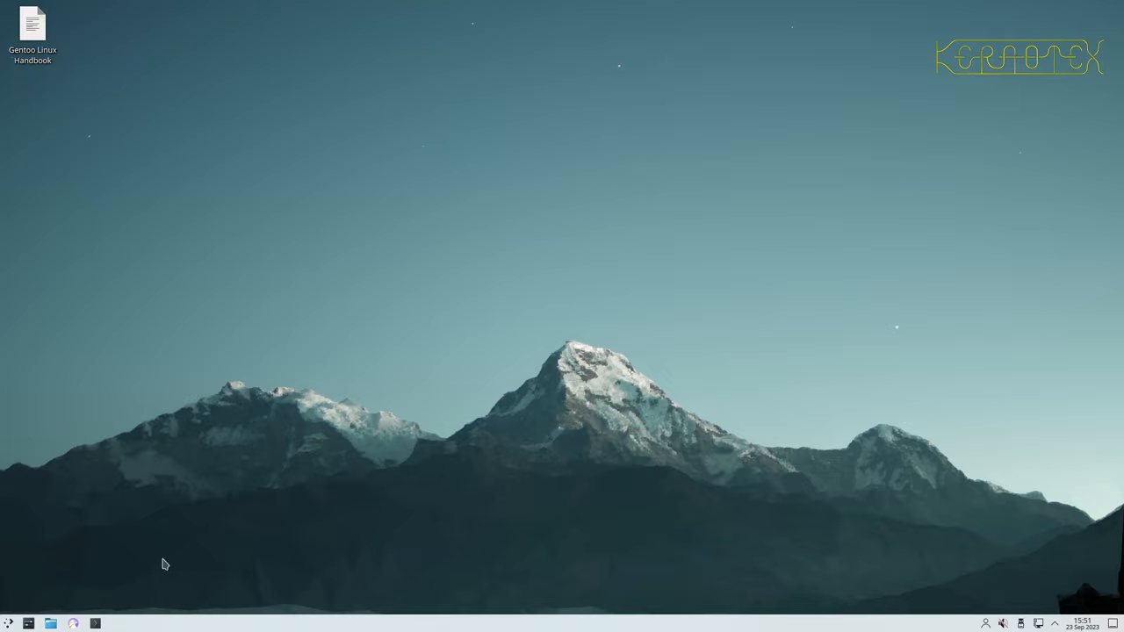
left_click(7, 624)
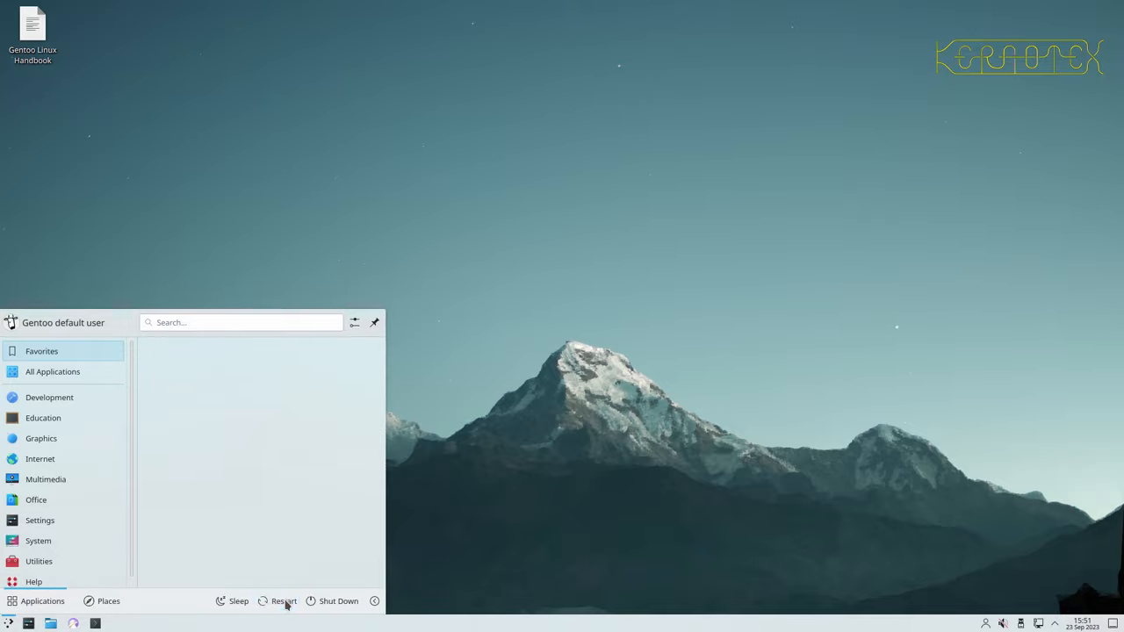
left_click(285, 600)
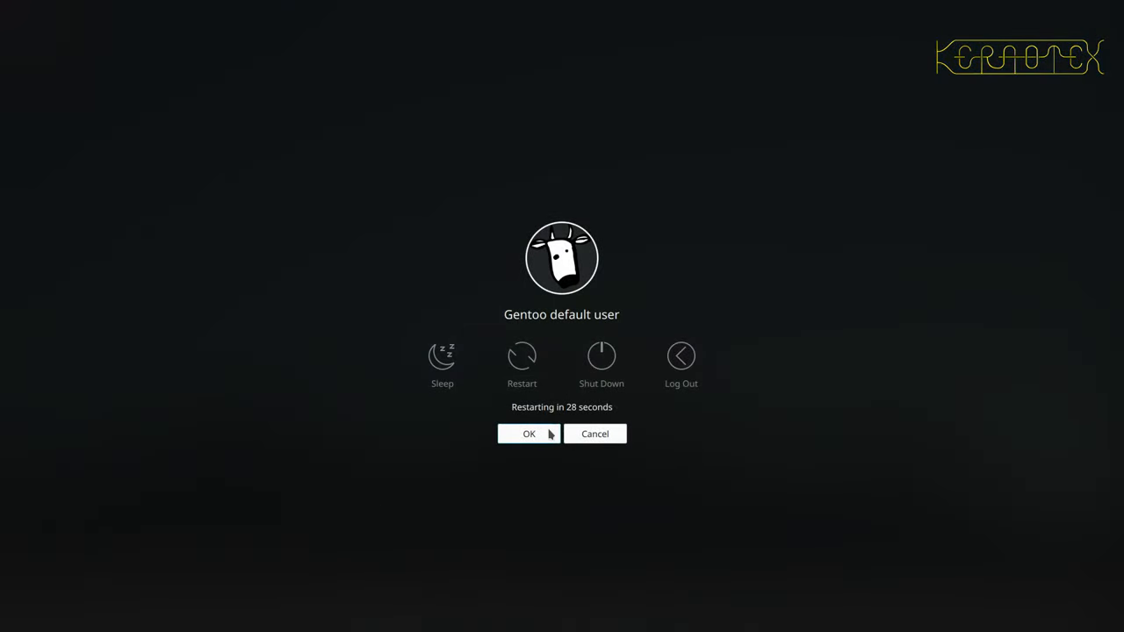